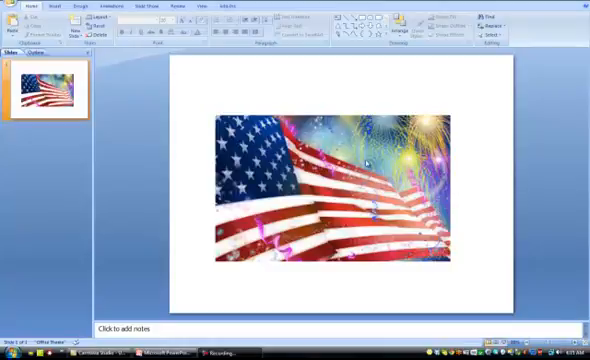
mouse_move(320, 100)
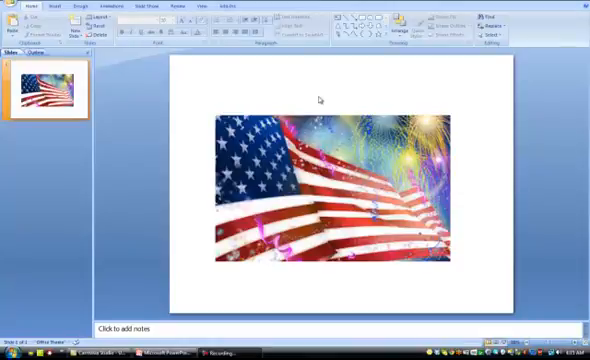
mouse_move(196, 88)
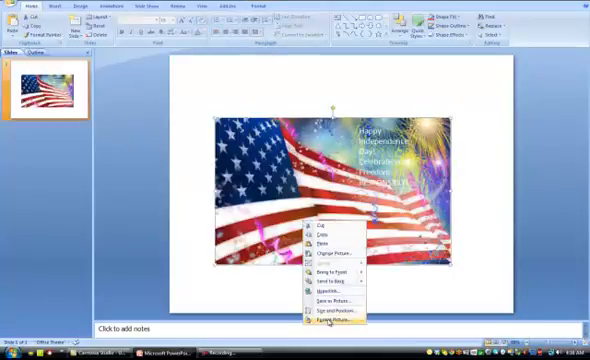
- Lower the picture's brightness and contrast in Format Picture so the flag image darkens
click(336, 318)
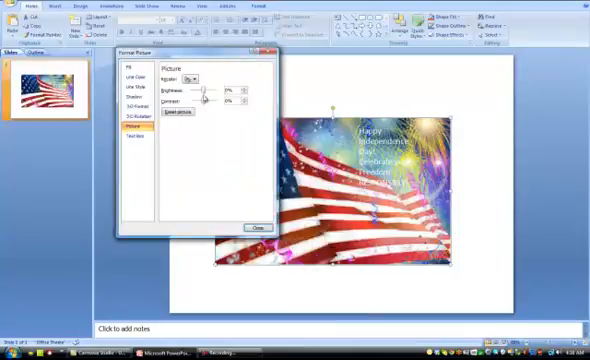
drag(210, 104, 200, 104)
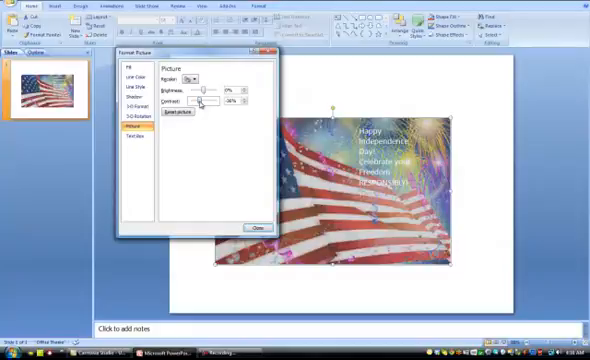
drag(200, 90, 204, 90)
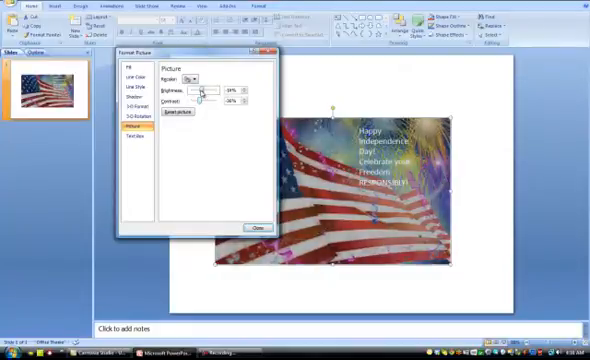
click(260, 224)
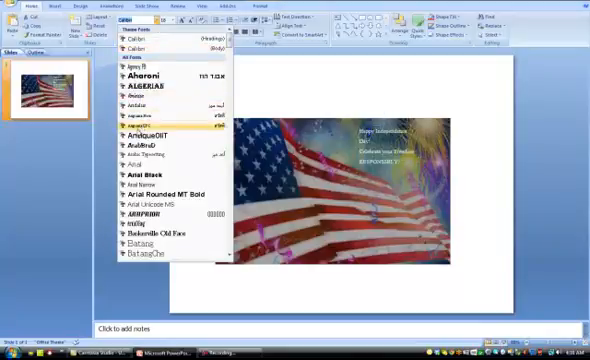
mouse_move(136, 160)
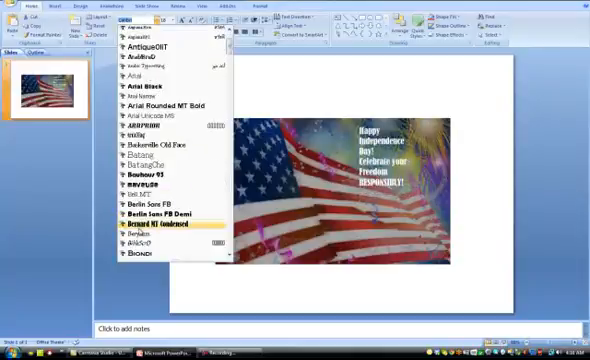
- Set the greeting text's font to Comic Sans MS from the Font list
scroll(down, 3)
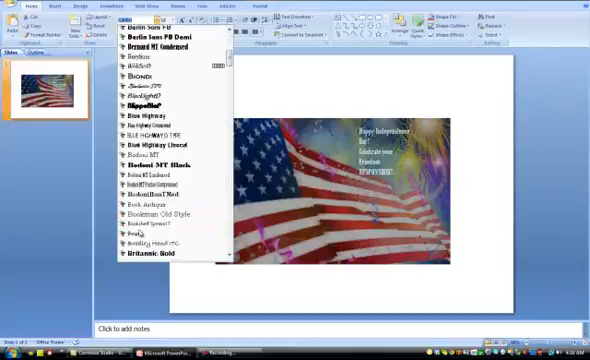
scroll(down, 3)
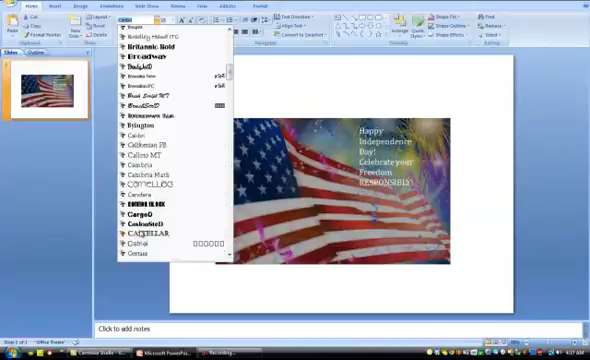
scroll(down, 3)
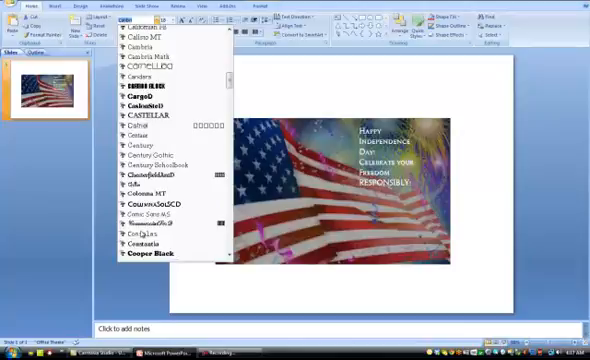
mouse_move(152, 216)
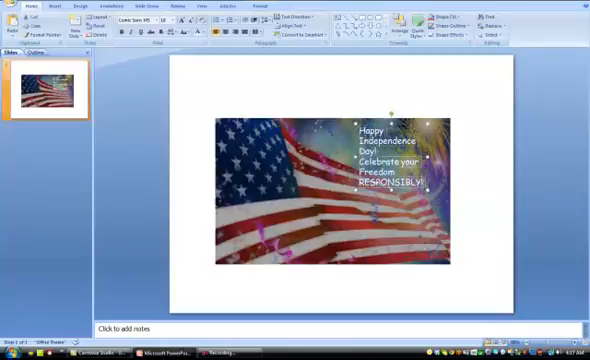
click(168, 18)
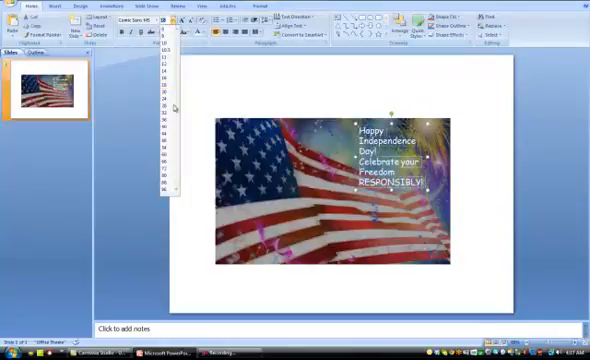